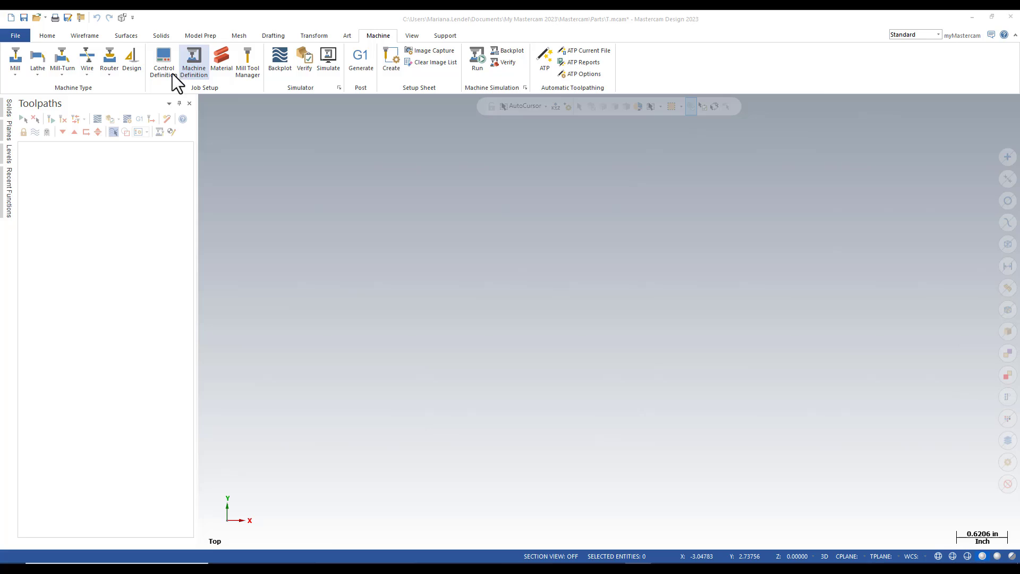
pyautogui.moveTo(14, 59)
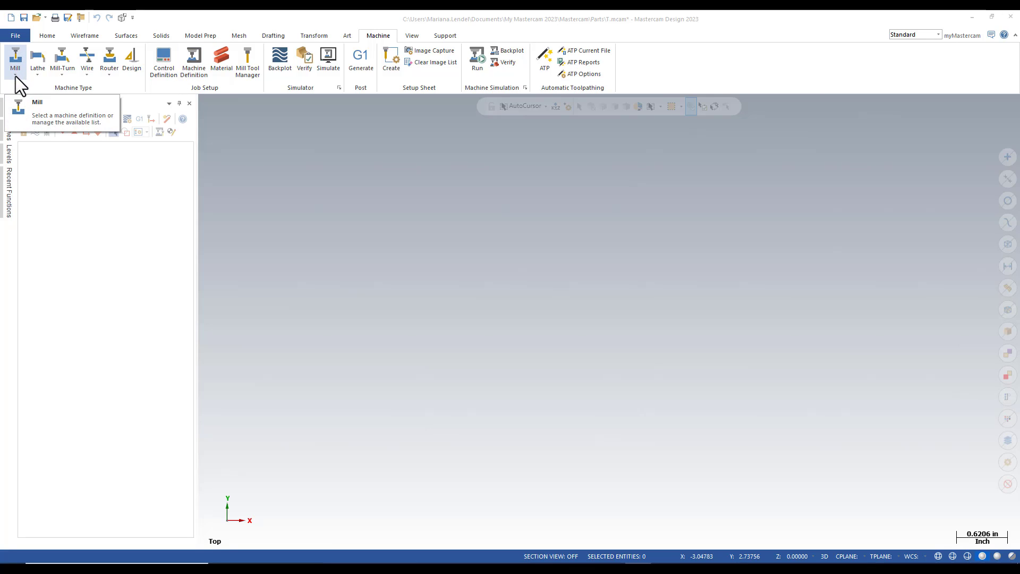
# Step: Open the Mill machine drop-down showing Default and Manage List options
pyautogui.click(14, 61)
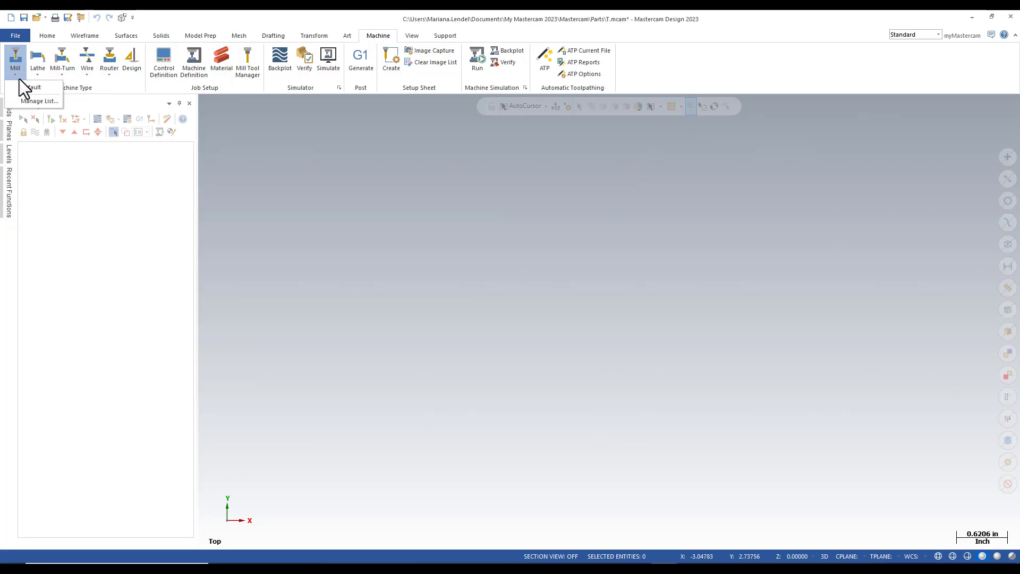
pyautogui.moveTo(33, 87)
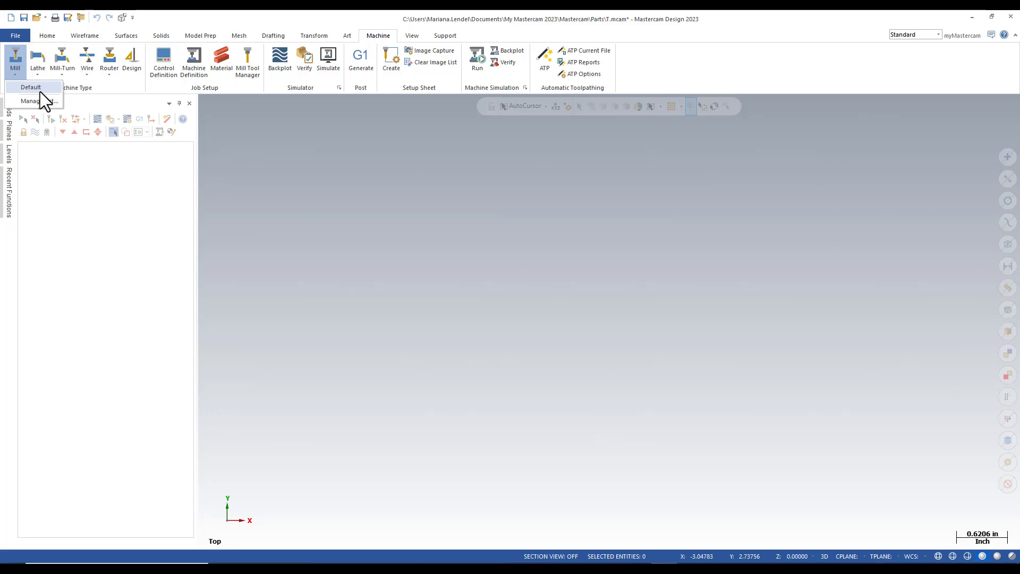
# Step: Add the HAAS UMC 750 .mcam-mmd definition through Manage List
pyautogui.click(34, 101)
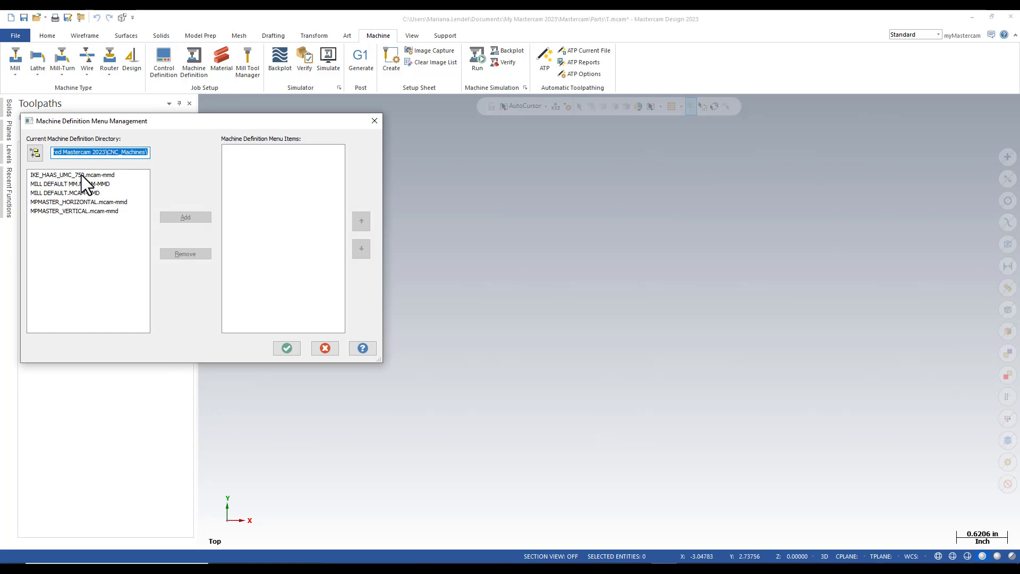
pyautogui.click(71, 174)
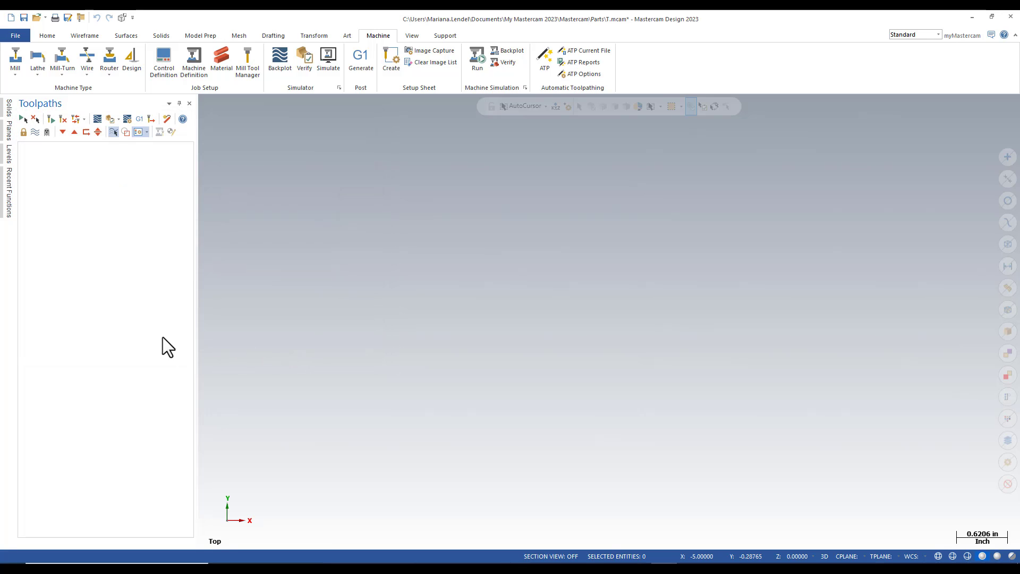
pyautogui.moveTo(15, 62)
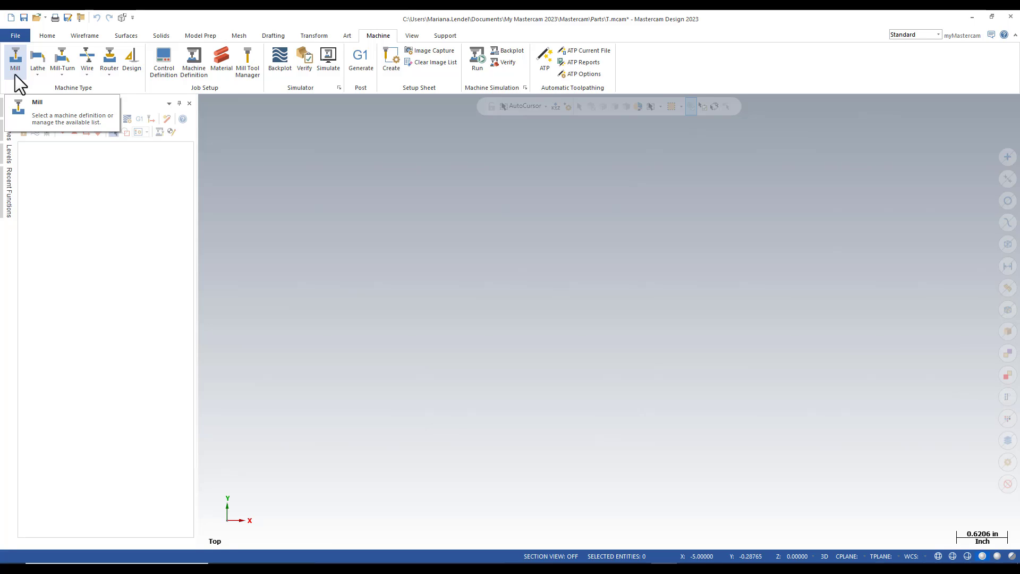
# Step: Confirm HAAS UMC 750 appears under Mill, then go to the File page
pyautogui.click(14, 60)
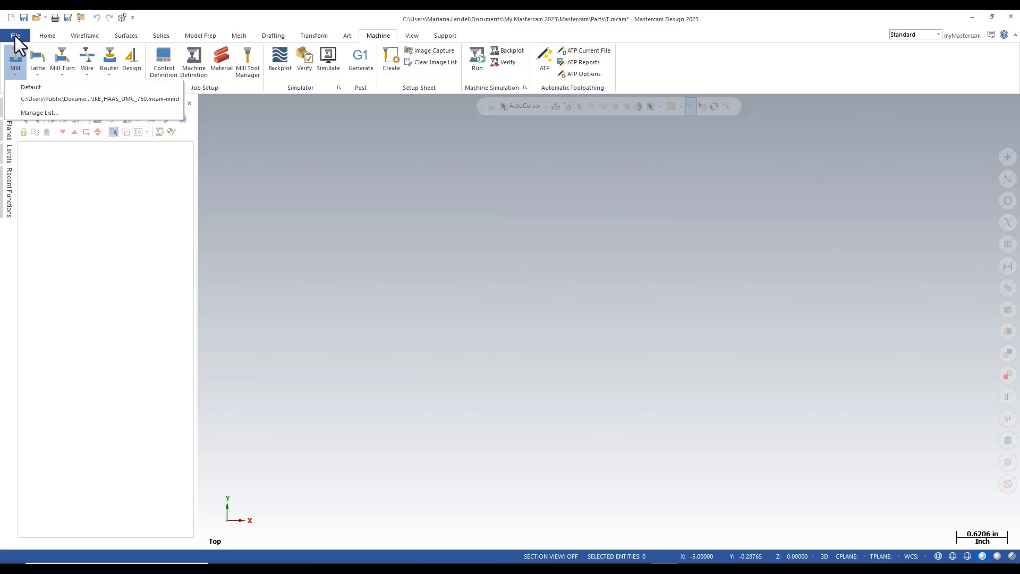
pyautogui.click(14, 35)
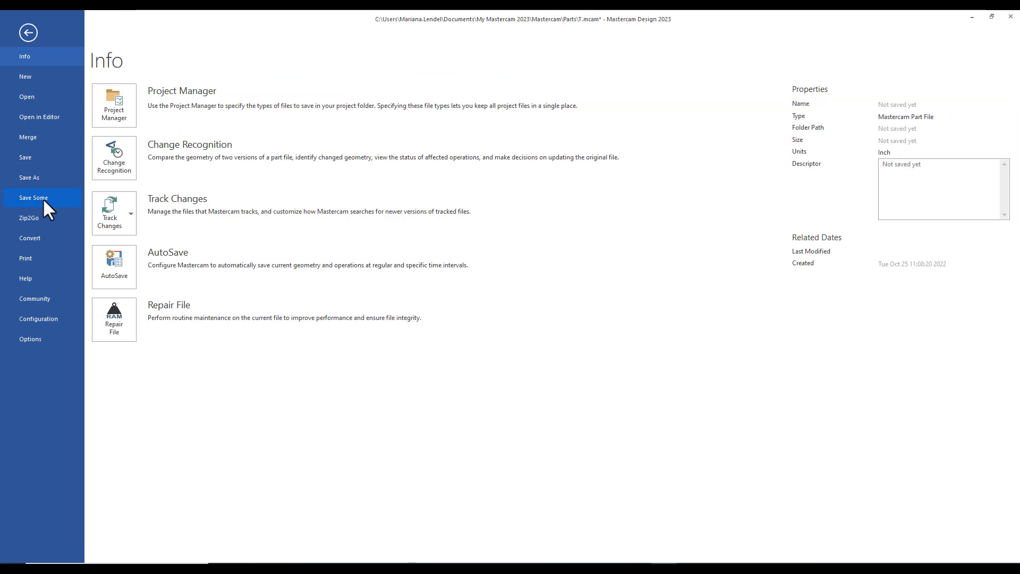
pyautogui.moveTo(39, 322)
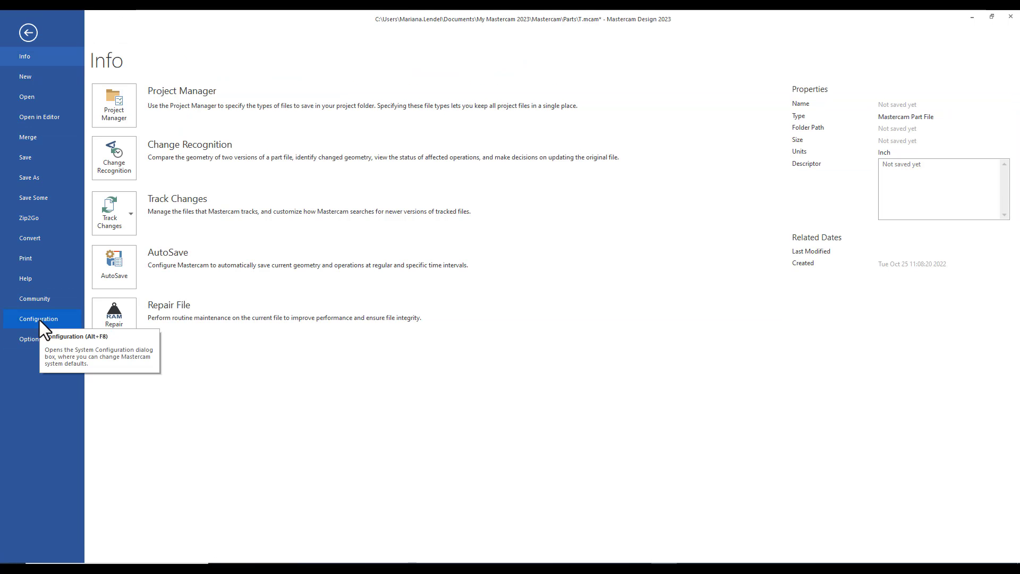
# Step: In Configuration's Default Machines page, choose the HAAS UMC 750 mill definition
pyautogui.click(37, 318)
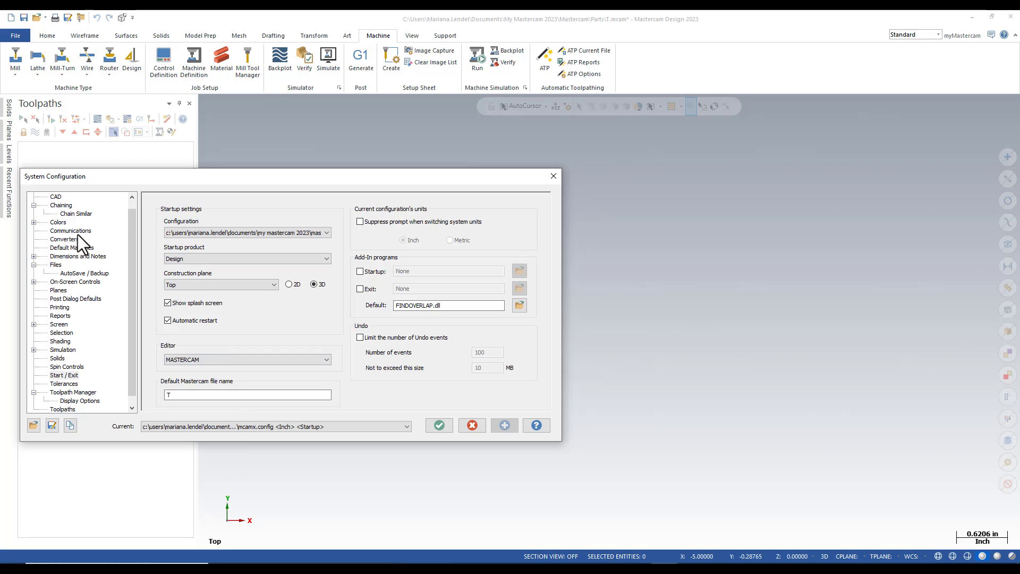
pyautogui.click(72, 247)
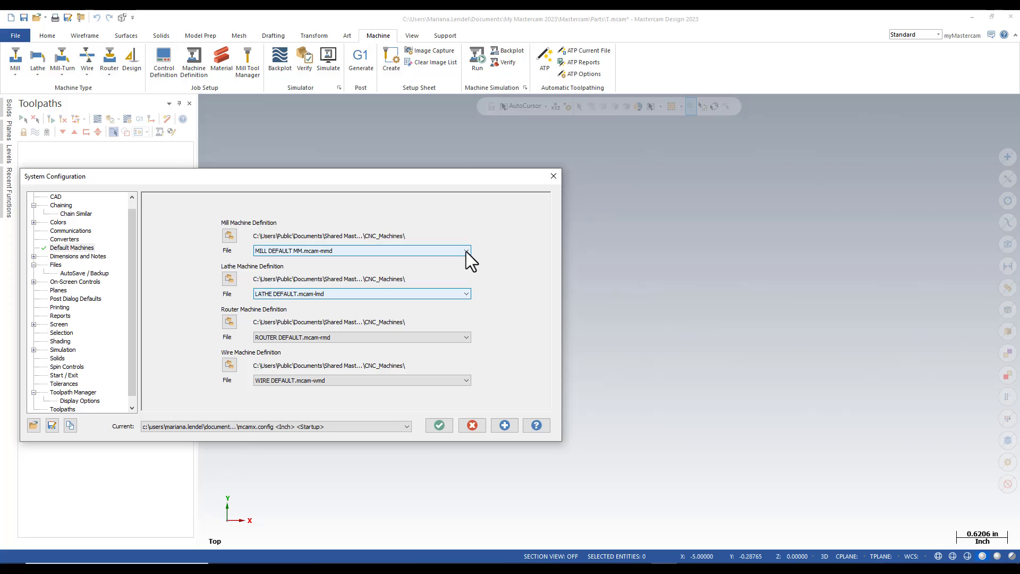
pyautogui.click(361, 250)
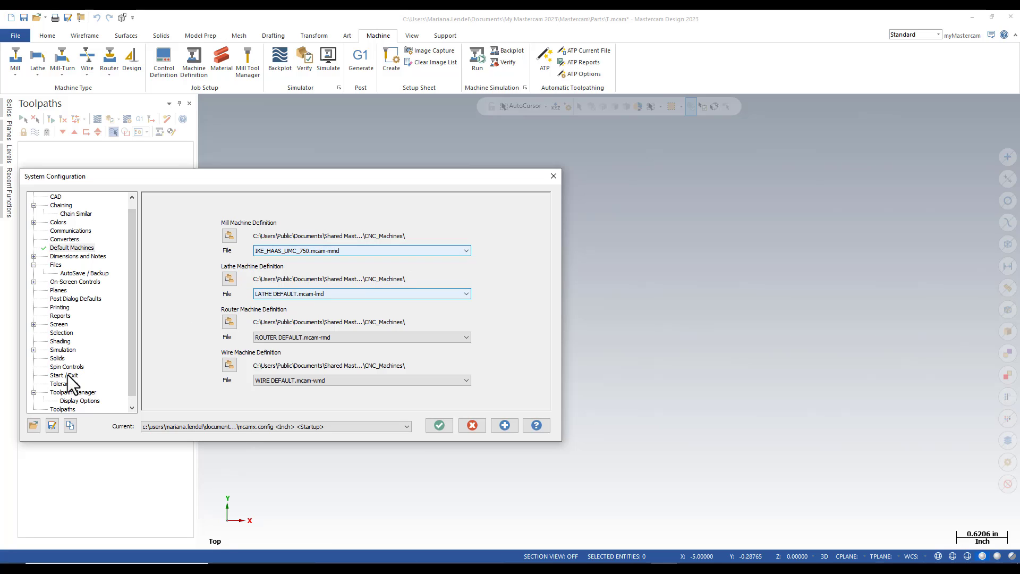
# Step: Set the startup product to Mill and save settings to the config file
pyautogui.click(63, 376)
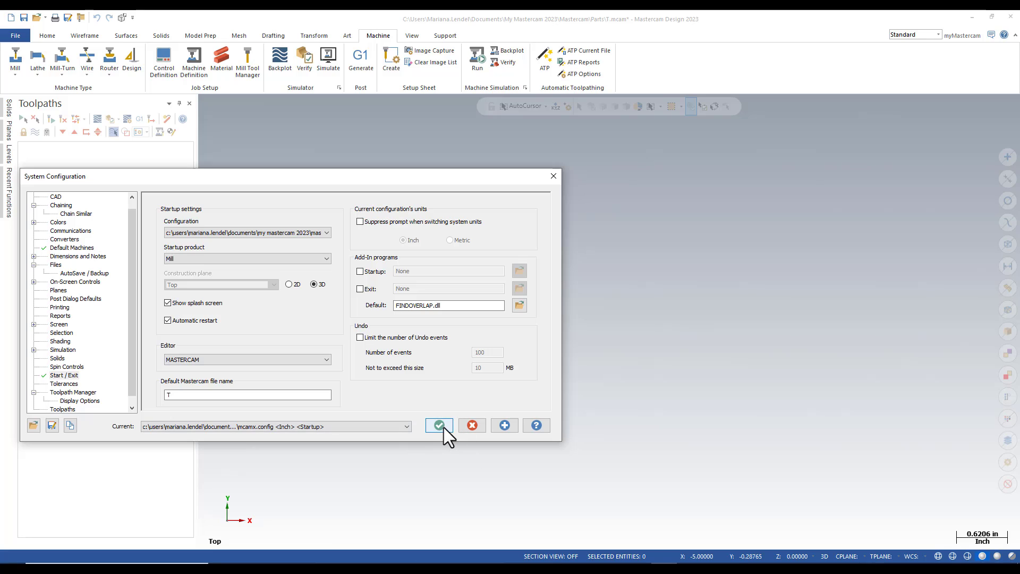
pyautogui.click(439, 425)
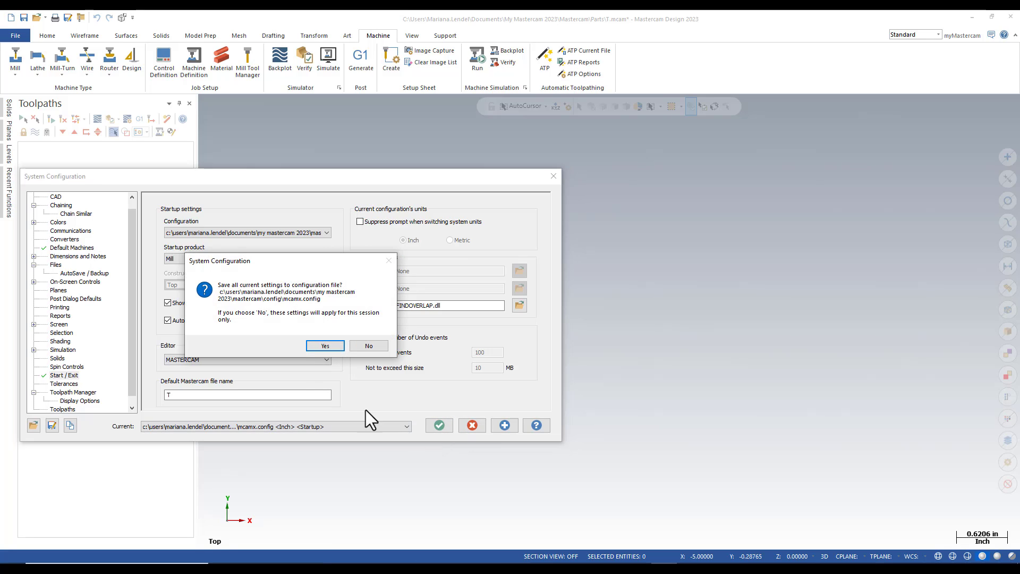
pyautogui.click(325, 345)
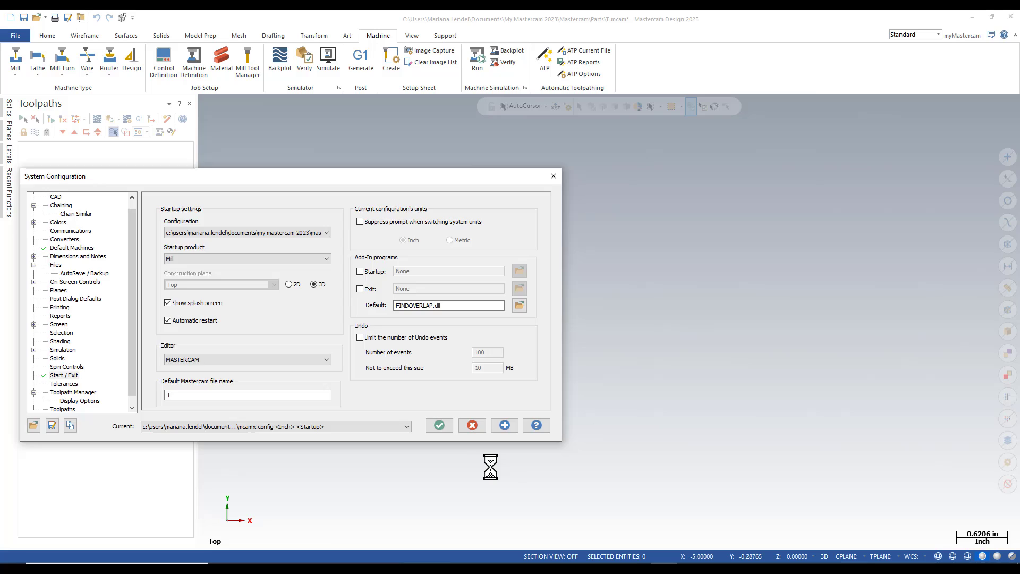